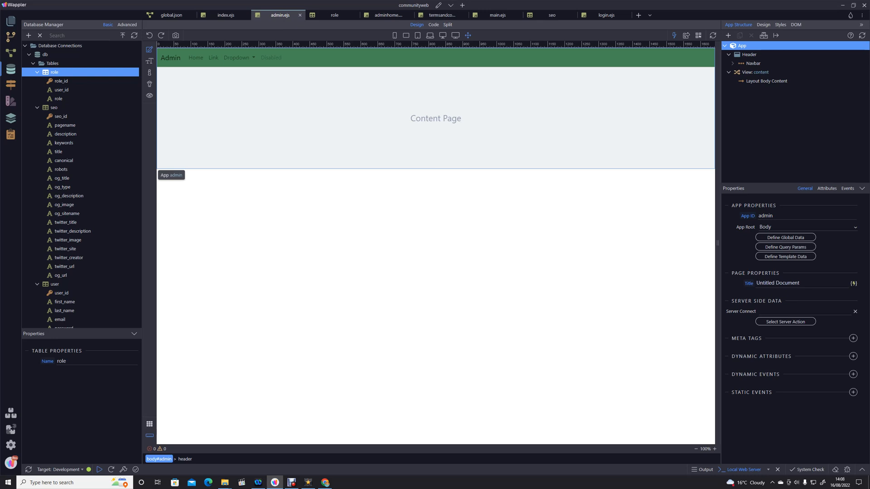
mouse_move(149, 287)
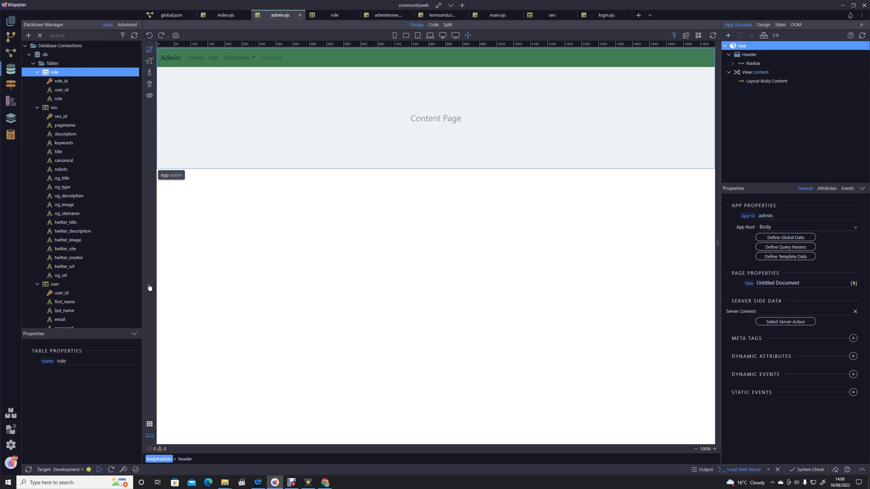
mouse_move(418, 243)
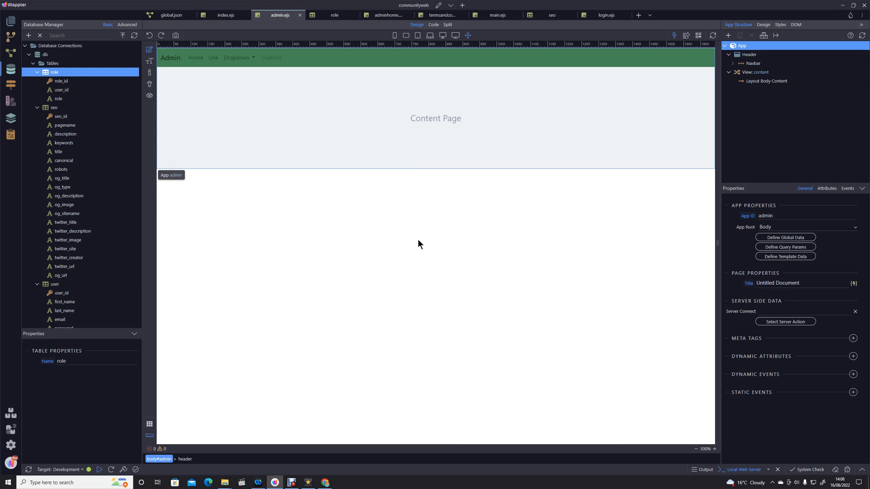
mouse_move(414, 233)
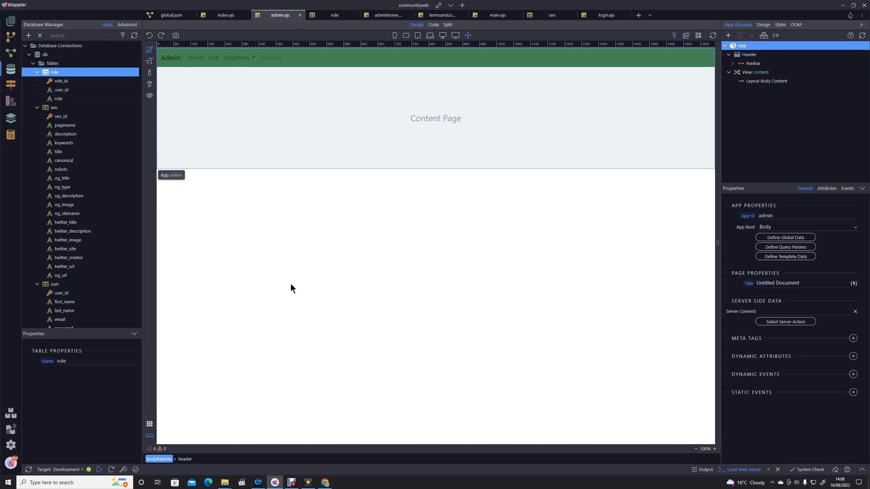
mouse_move(285, 294)
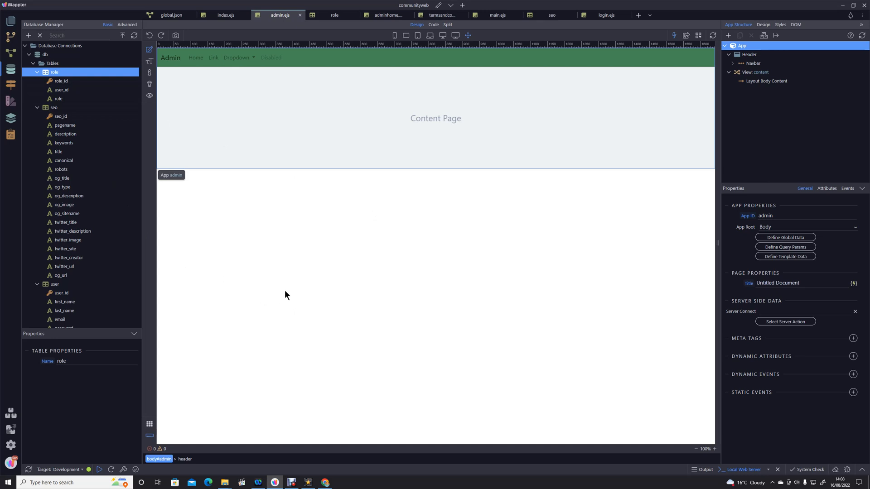
Step: View the stored records of the user table, then of the role table
left_click(55, 283)
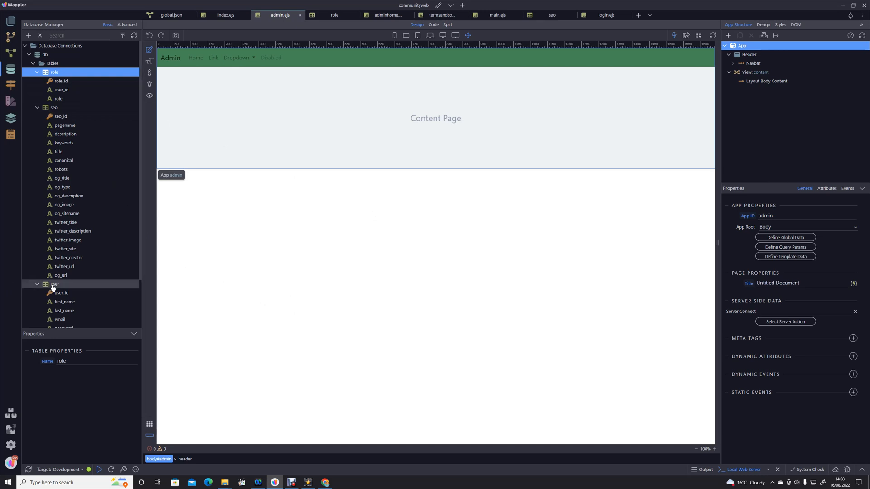
left_click(36, 284)
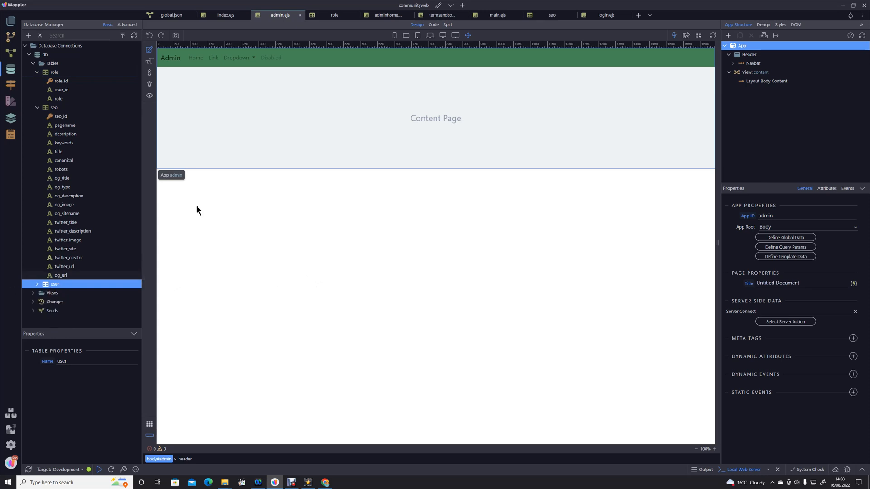
right_click(55, 284)
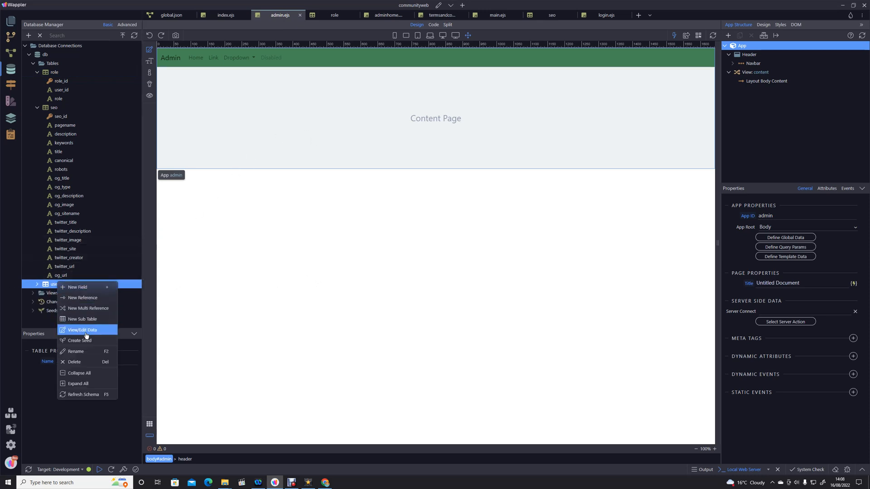
left_click(83, 329)
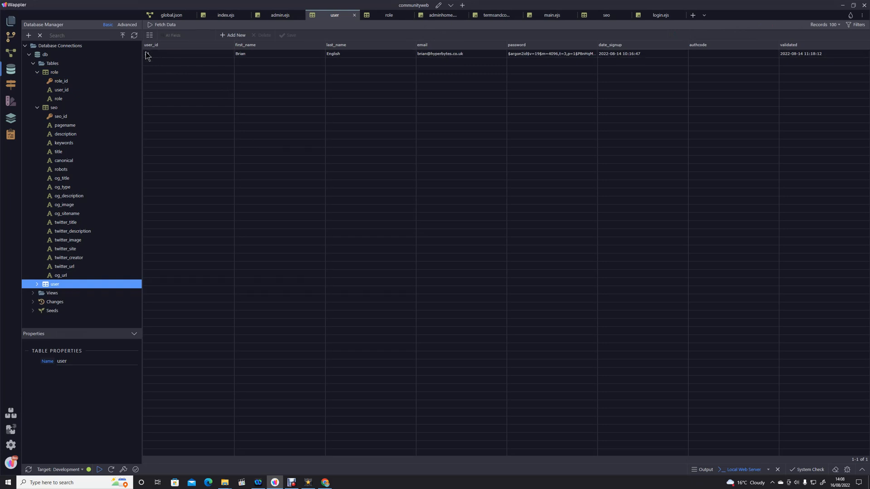
right_click(54, 73)
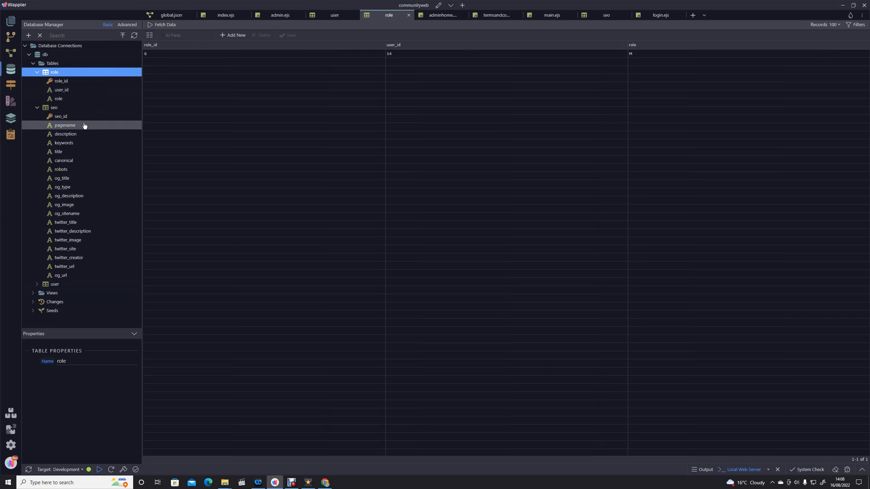
mouse_move(496, 130)
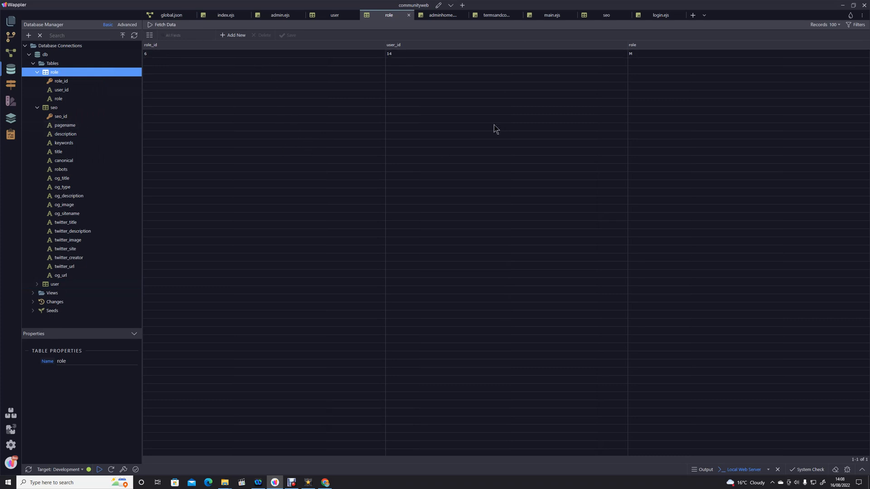
mouse_move(638, 62)
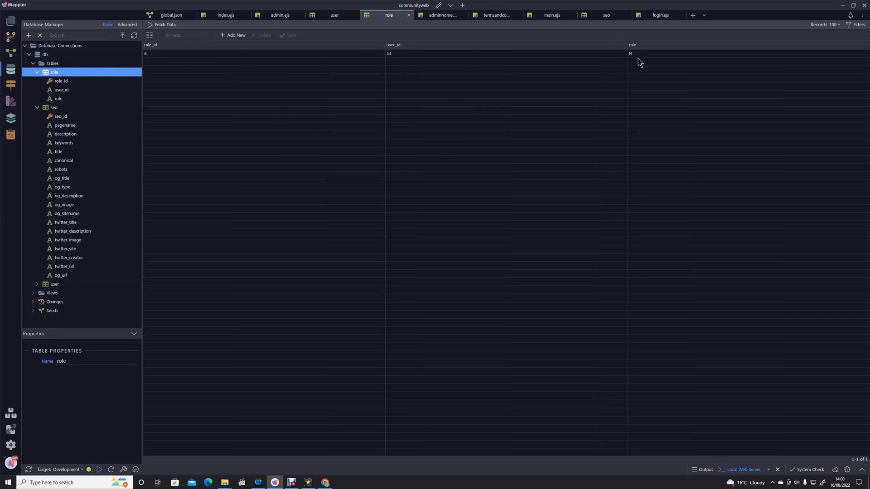
Step: Add a role record with user_id 14 and role A, save it and close the role data
left_click(233, 36)
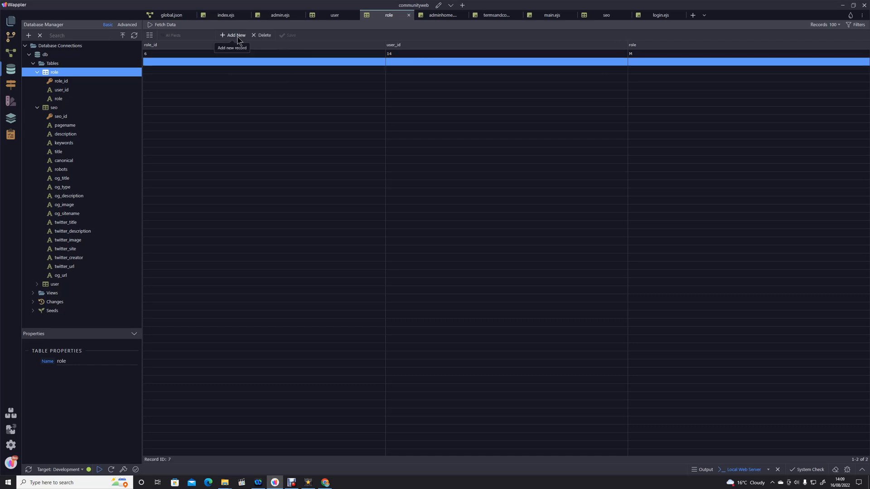
left_click(436, 61)
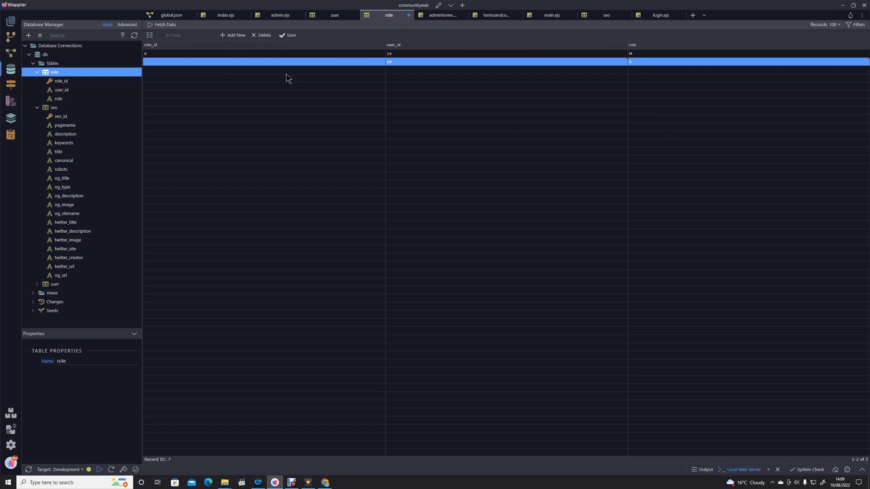
left_click(289, 35)
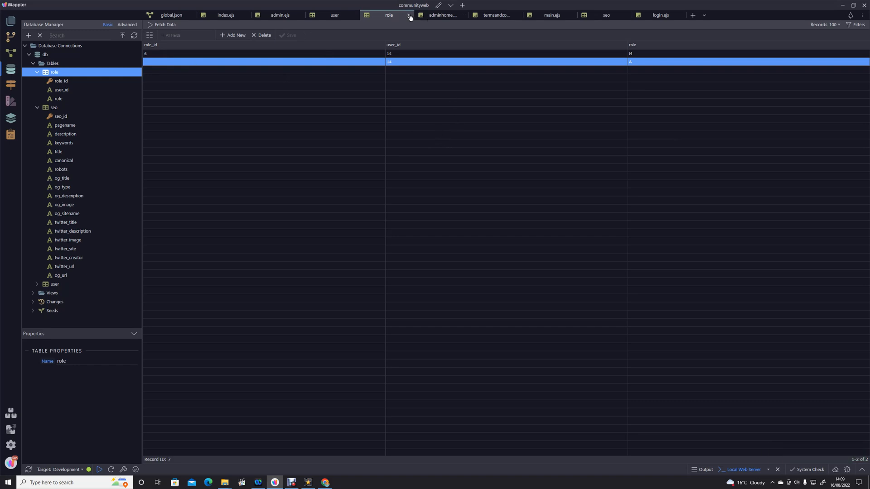
left_click(280, 15)
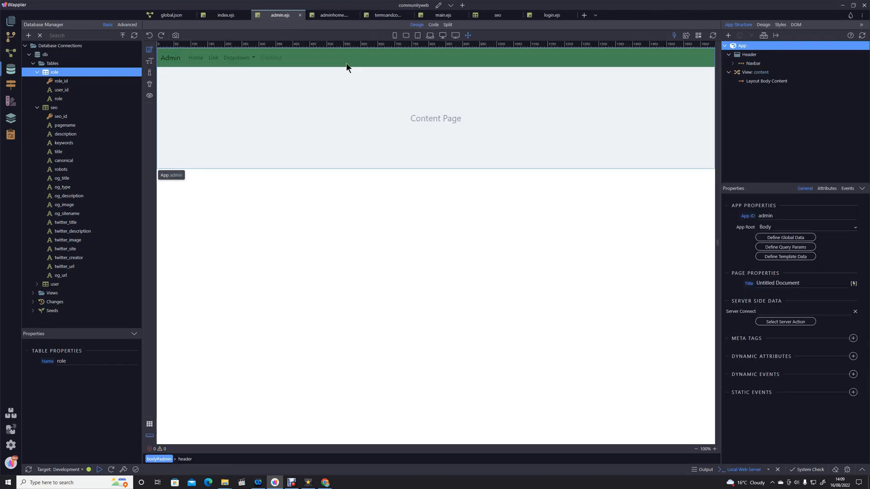
mouse_move(427, 192)
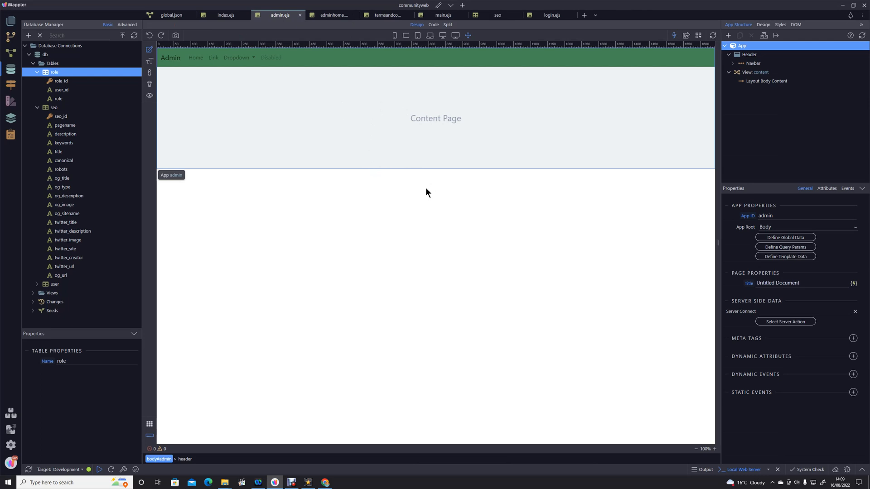
Step: Delete the old security folder under API and create a fresh 'security' folder
left_click(11, 54)
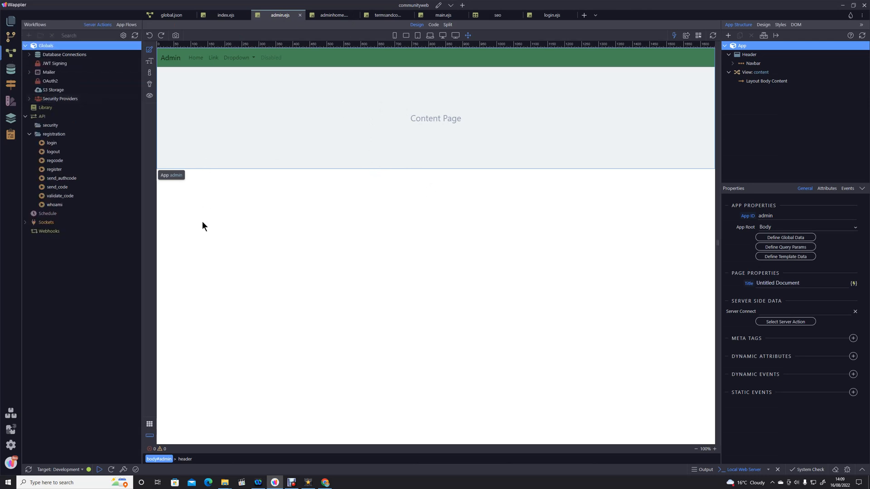
mouse_move(10, 56)
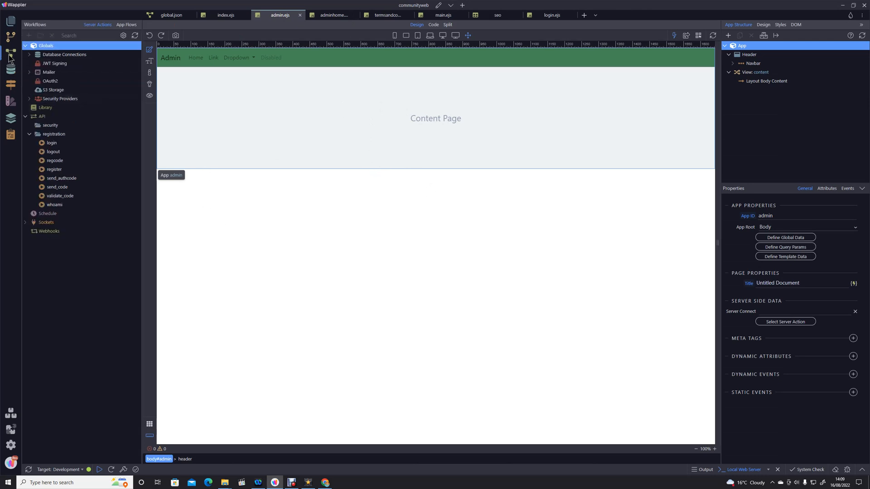
right_click(50, 125)
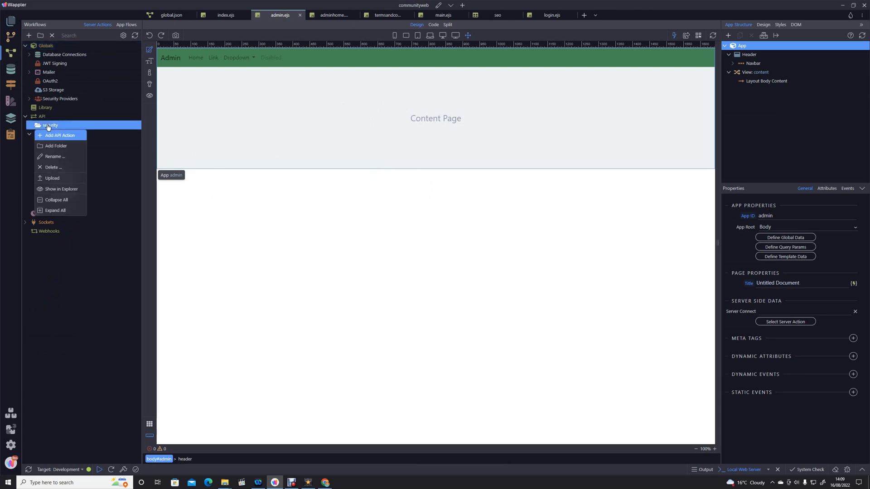
left_click(52, 166)
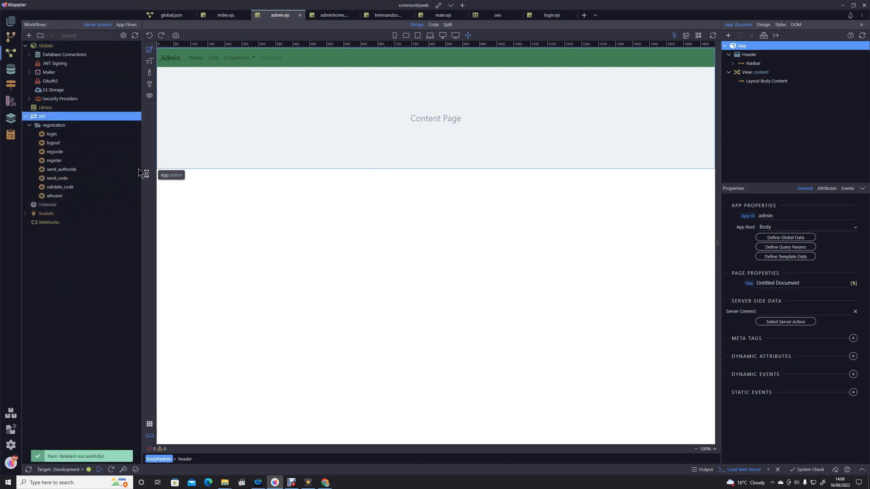
right_click(53, 125)
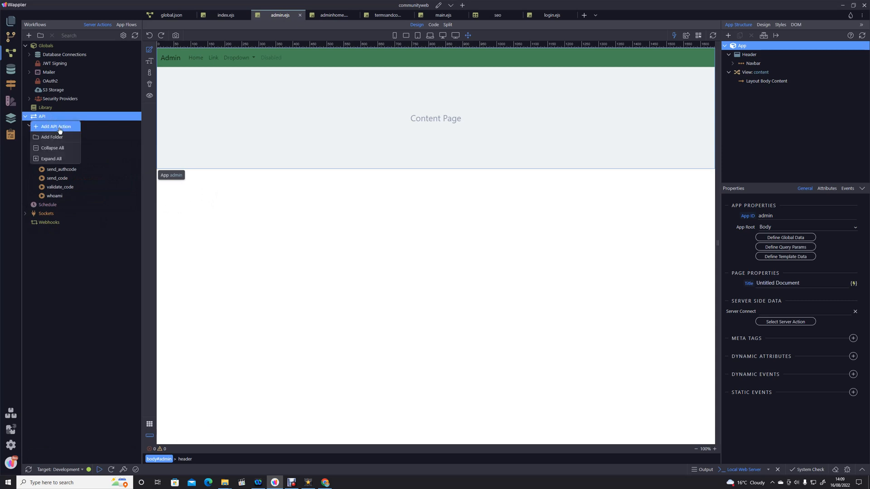
left_click(51, 137)
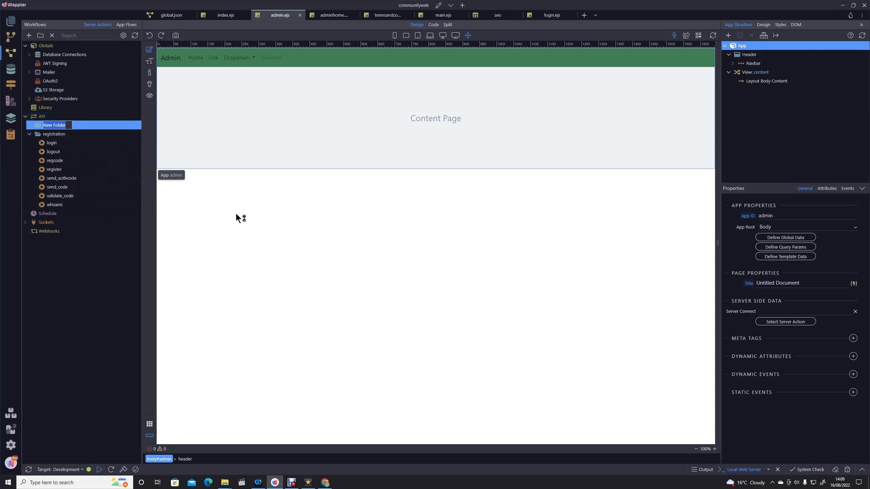
type("security")
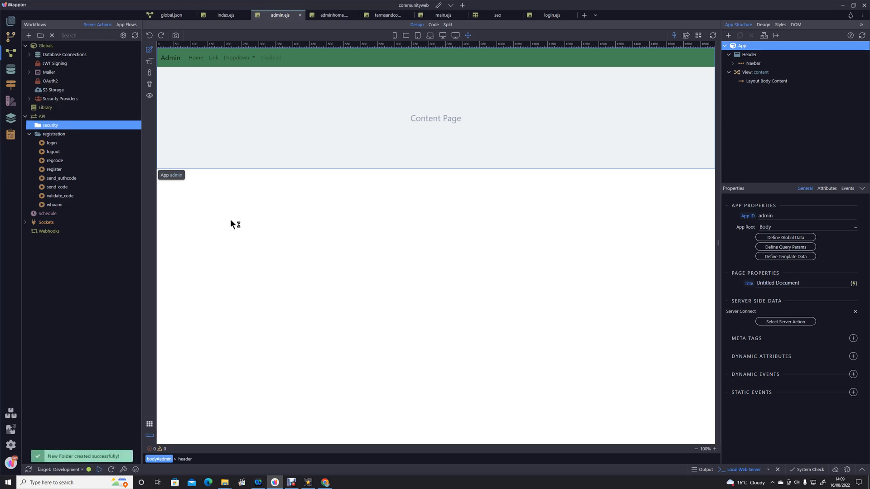
Step: Create a new server action named 'isadmin' inside the security folder
right_click(53, 134)
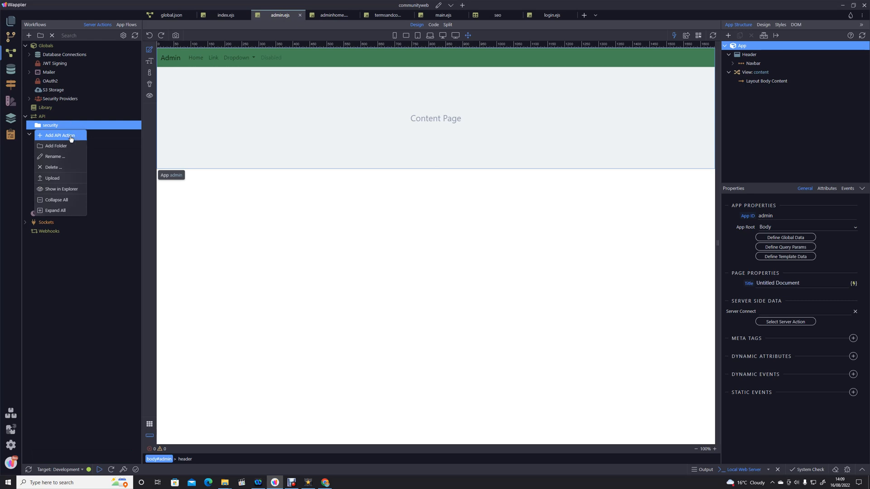
left_click(60, 135)
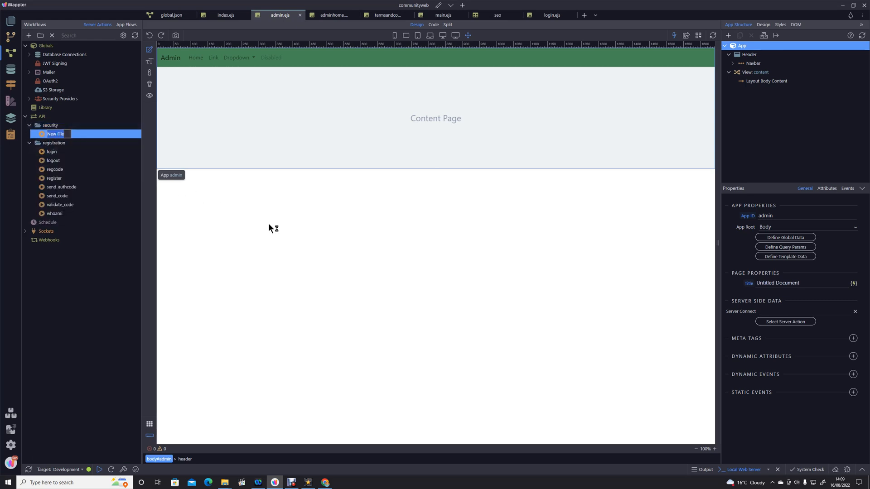
type("sadmin")
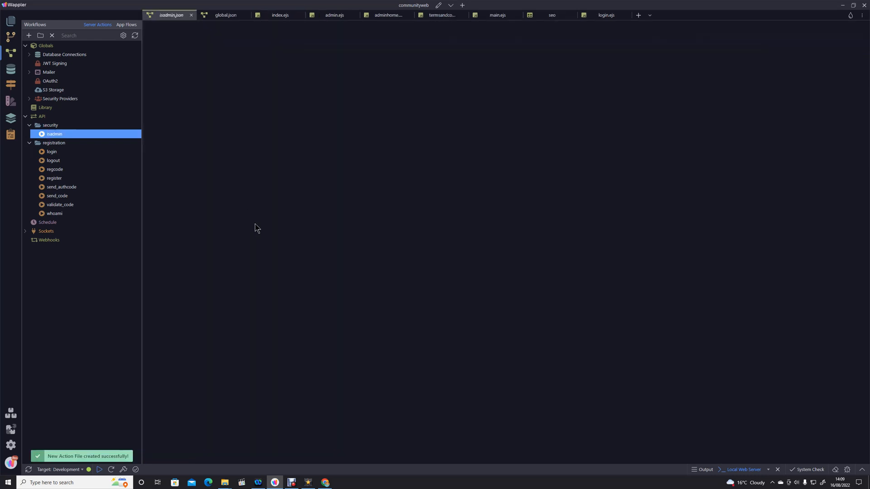
Step: Add a Security Restrict step from the Security Provider actions to isadmin's execute flow
left_click(53, 134)
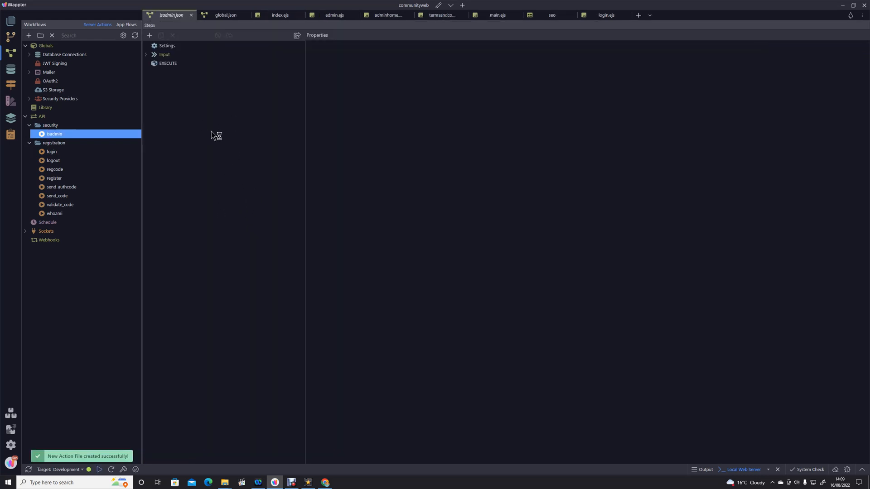
right_click(167, 62)
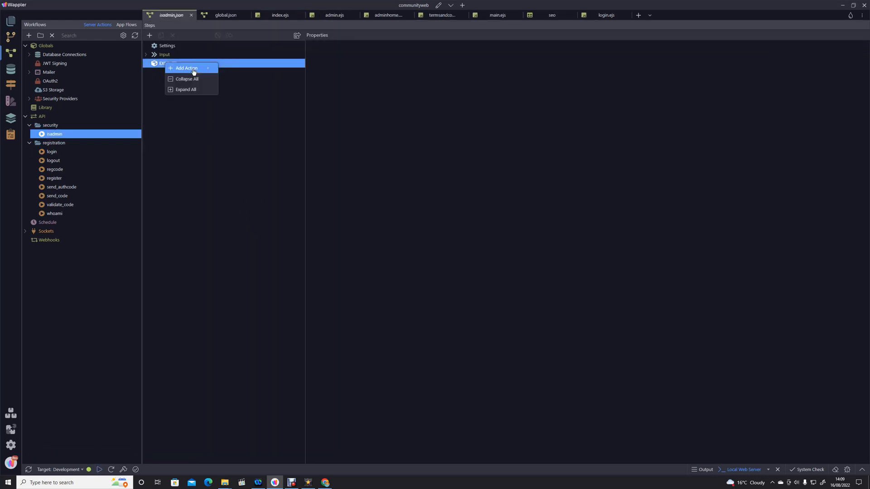
left_click(186, 68)
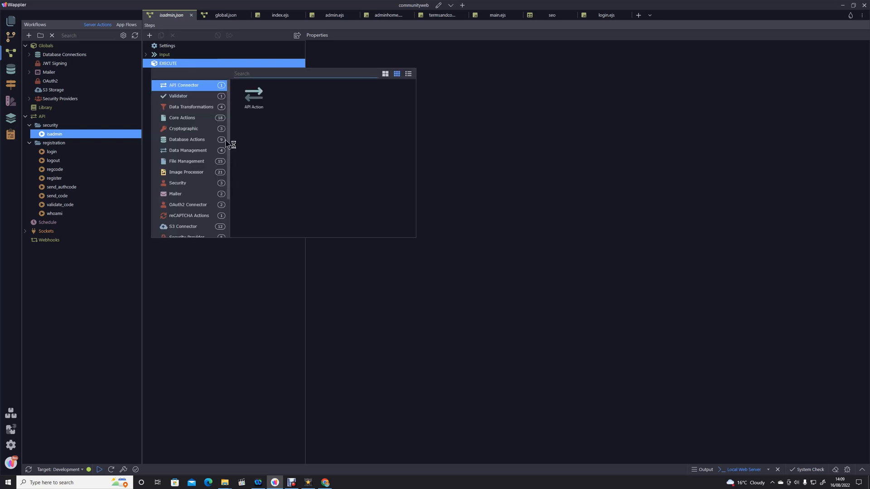
left_click(187, 187)
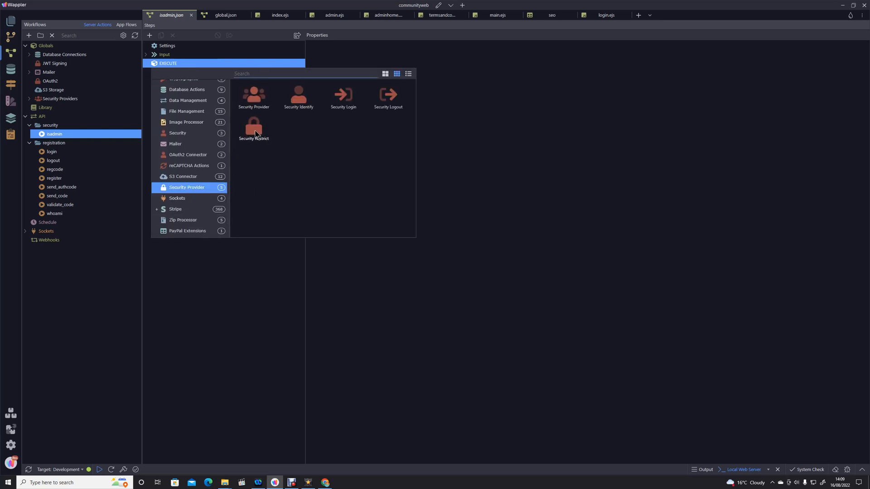
left_click(253, 128)
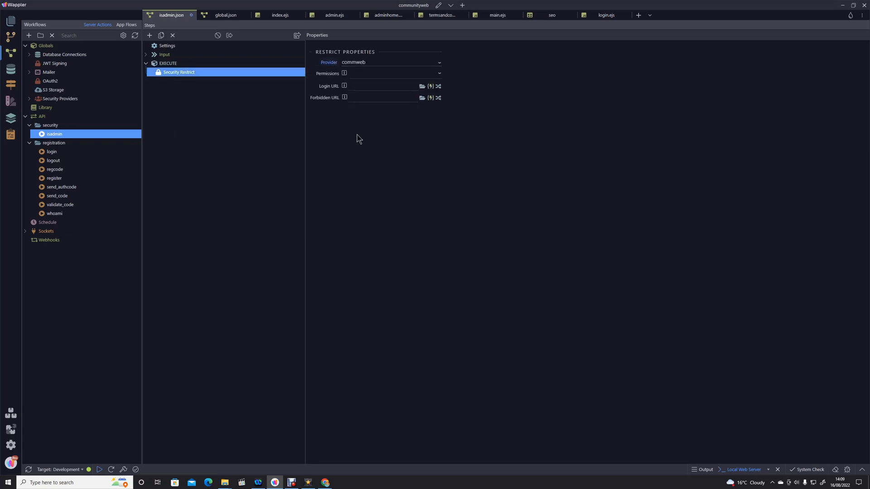
mouse_move(362, 80)
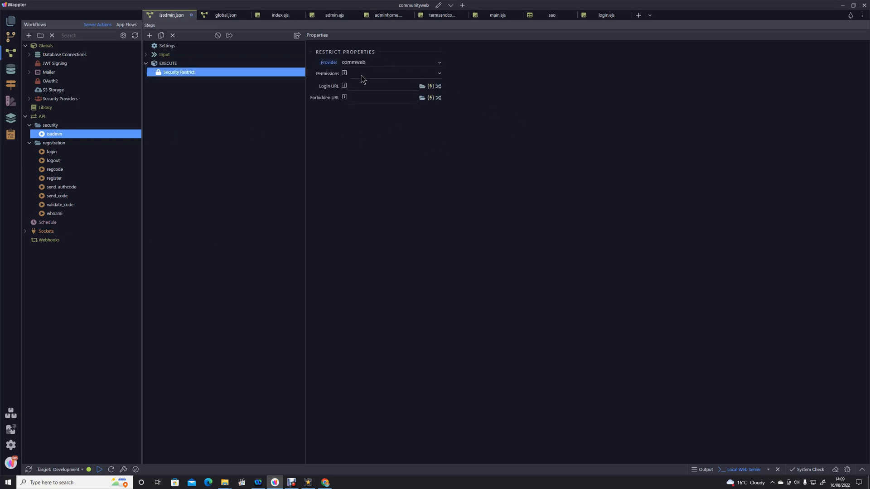
Step: Grant the Administrator permission on the restrict step and remove Member
left_click(392, 72)
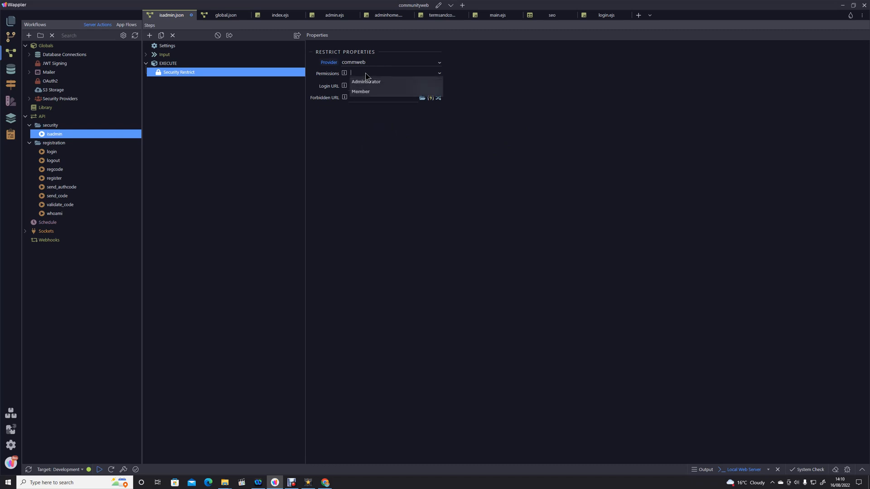
left_click(365, 82)
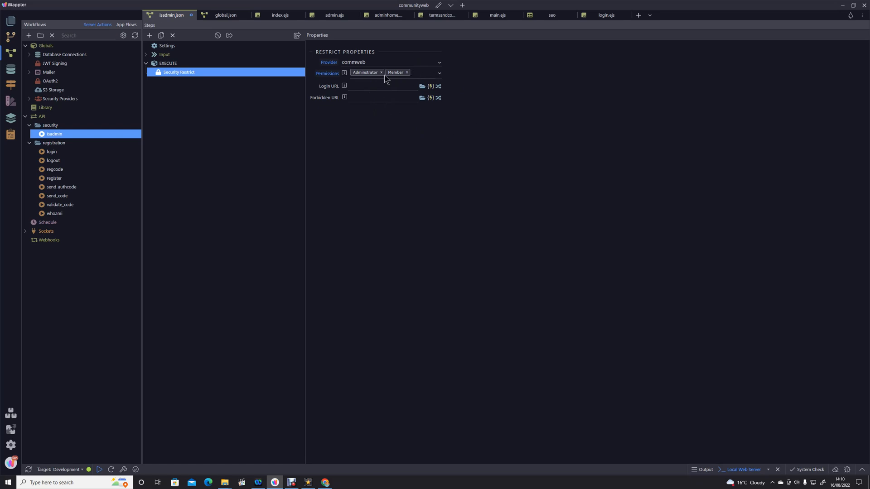
mouse_move(508, 104)
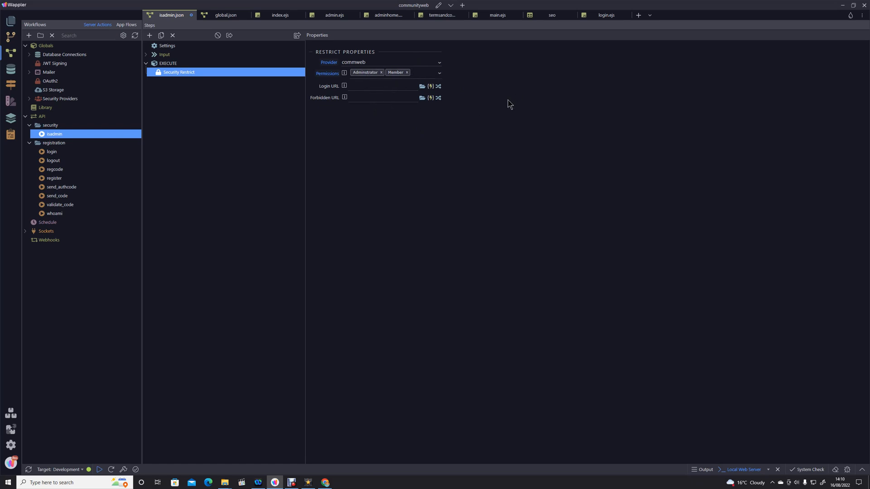
left_click(407, 72)
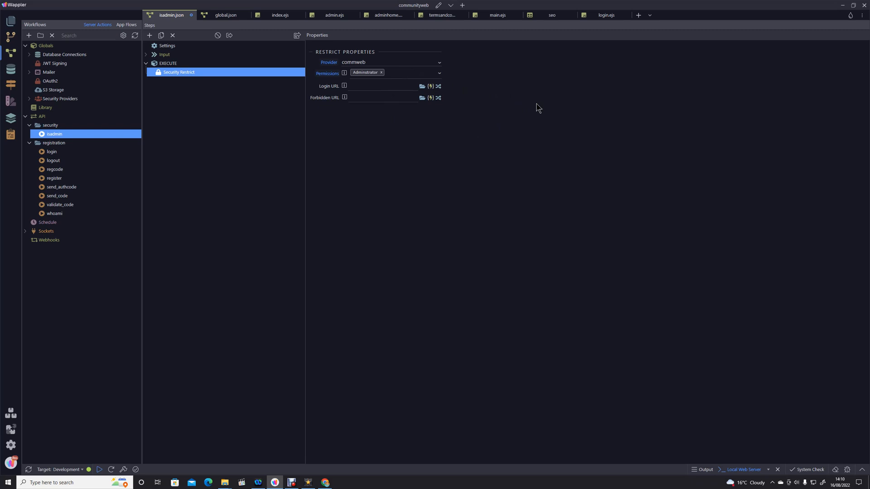
mouse_move(512, 102)
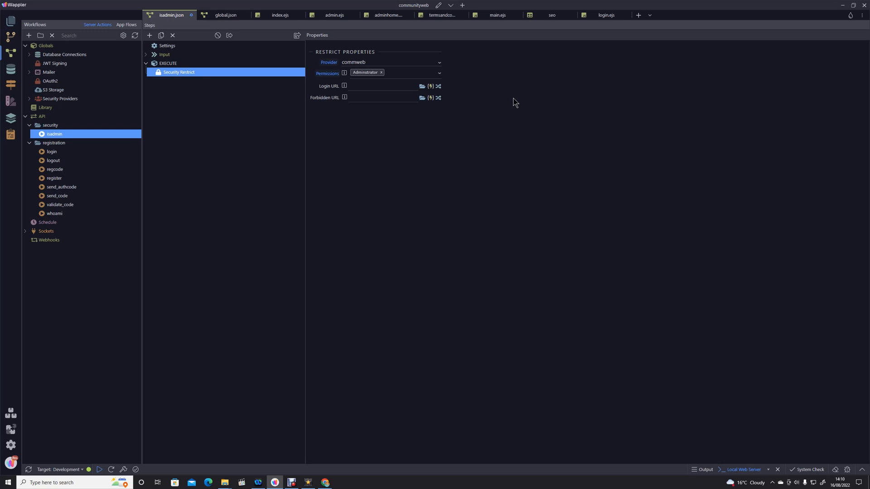
mouse_move(439, 87)
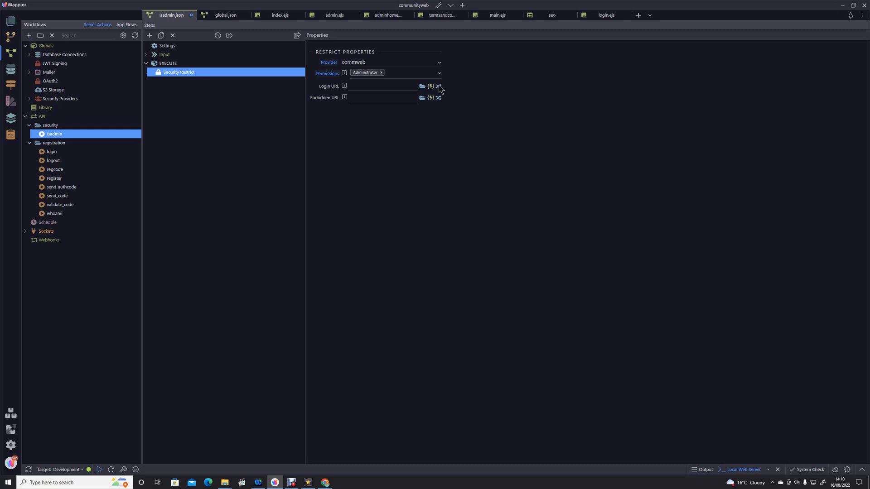
Step: Set both Login URL and Forbidden URL to /login and save the isadmin action
left_click(439, 86)
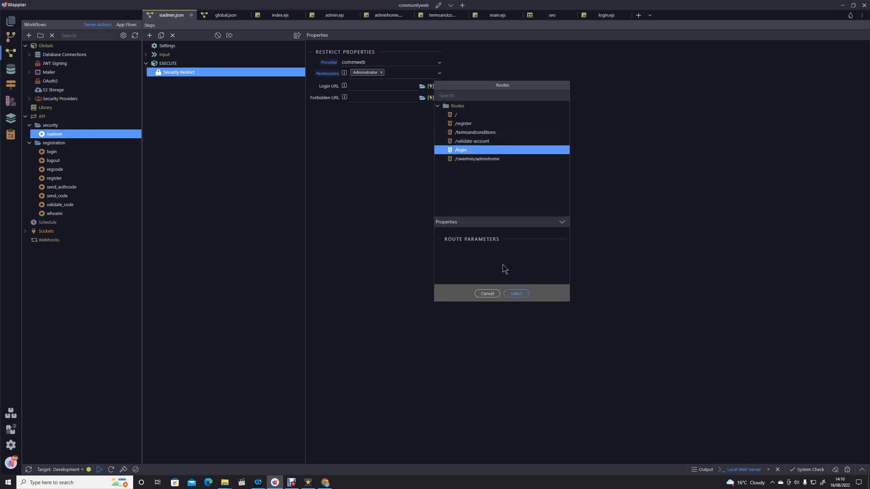
left_click(515, 294)
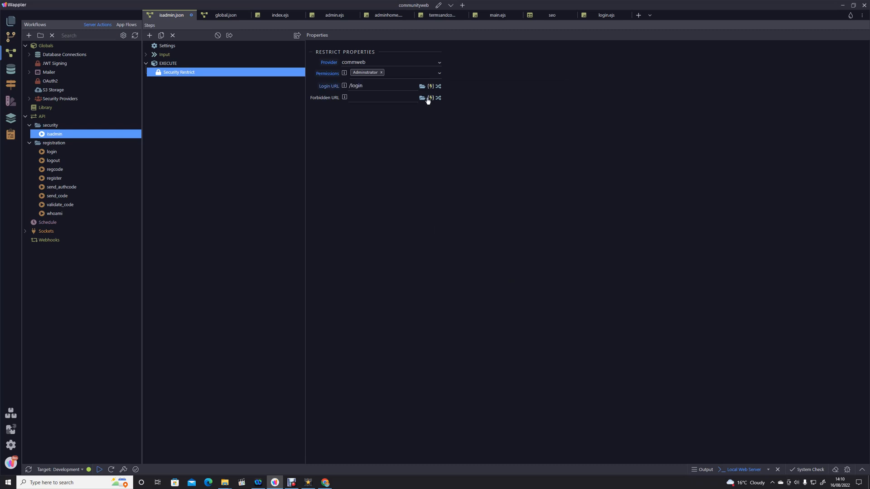
left_click(421, 98)
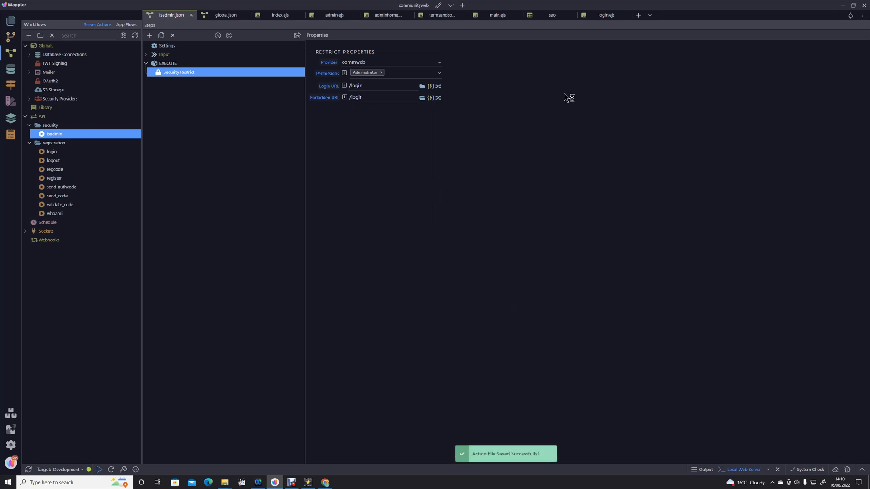
left_click(330, 15)
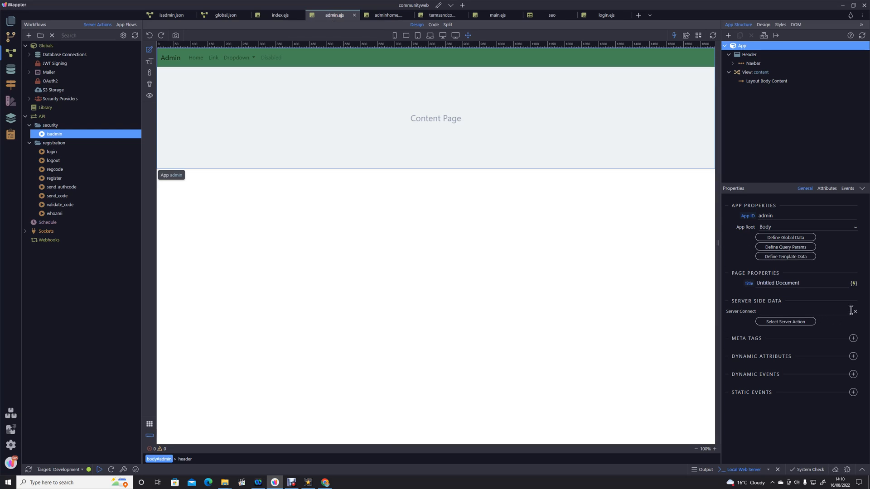
Step: Select API > security > isadmin as the admin layout's Server Connect action
left_click(785, 321)
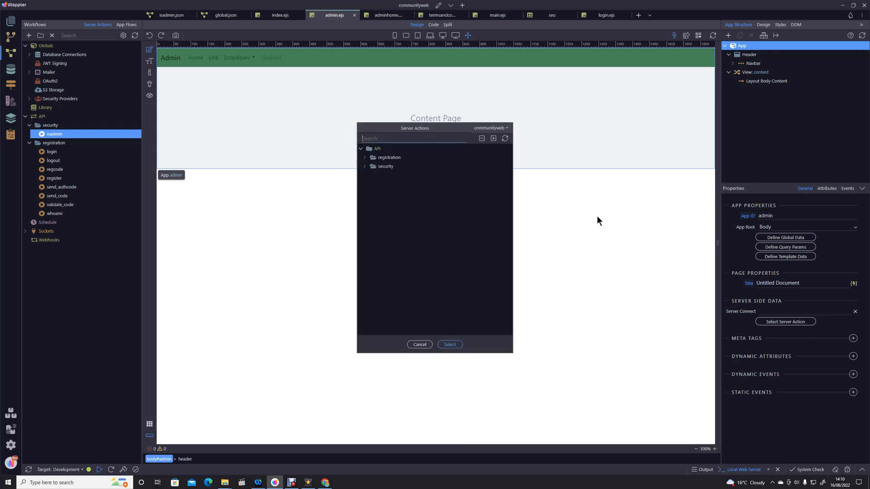
left_click(385, 166)
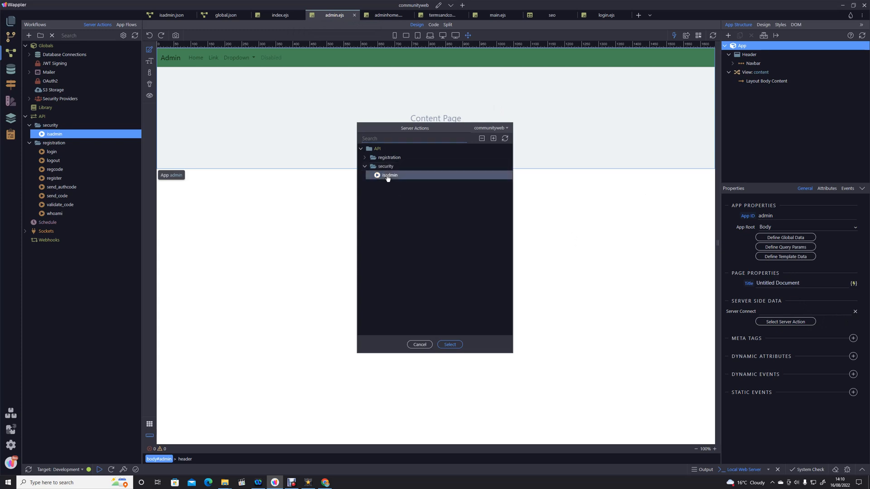
left_click(390, 175)
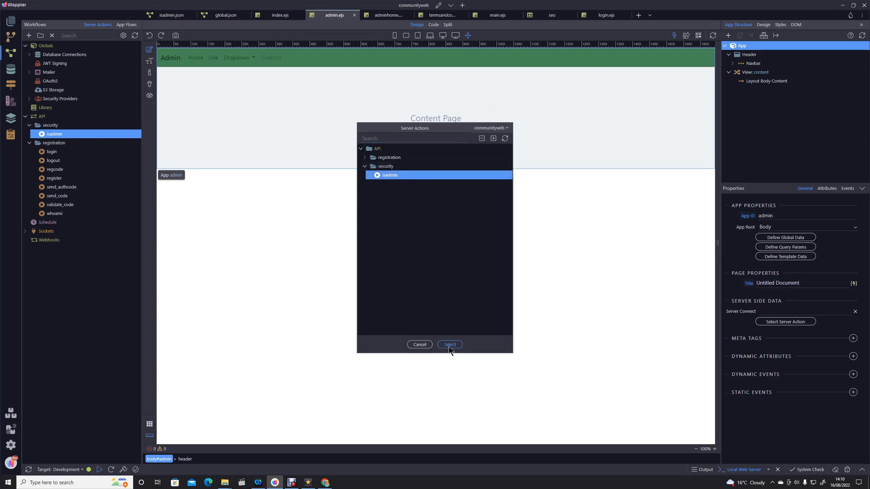
left_click(449, 344)
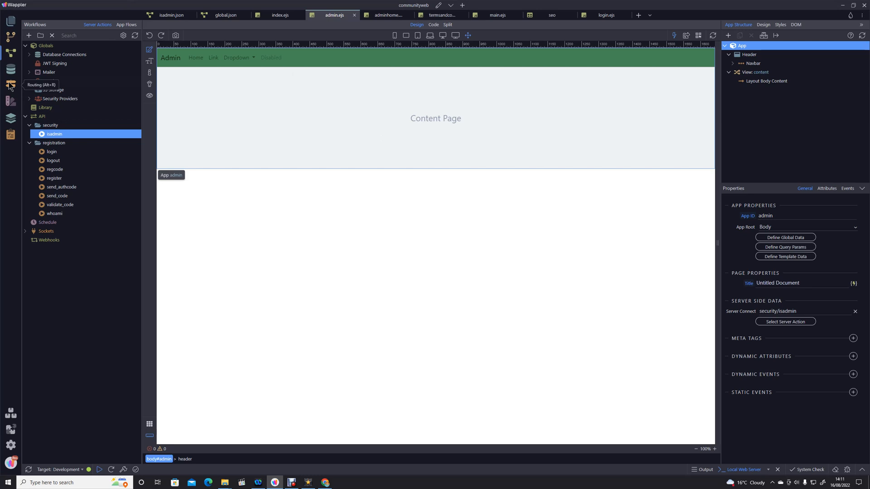
Step: Edit the /cwadmin/adminhome route's path down to /cwadmin in Routing
left_click(10, 85)
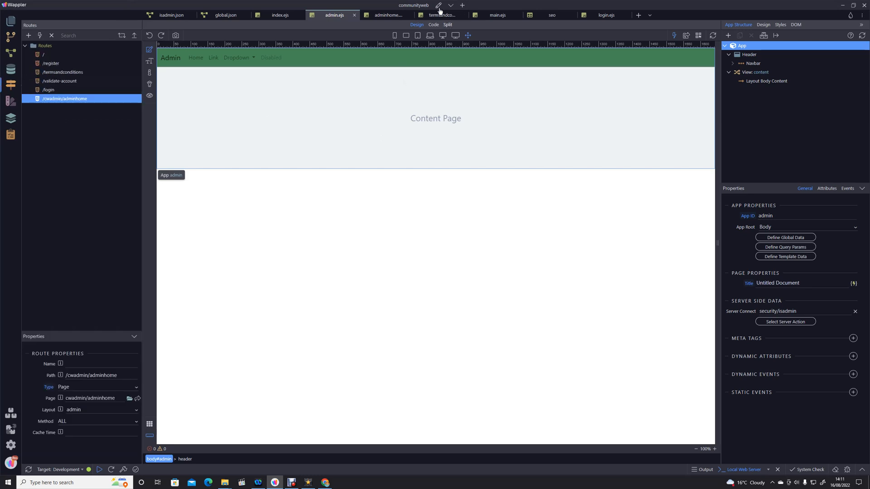
left_click(387, 15)
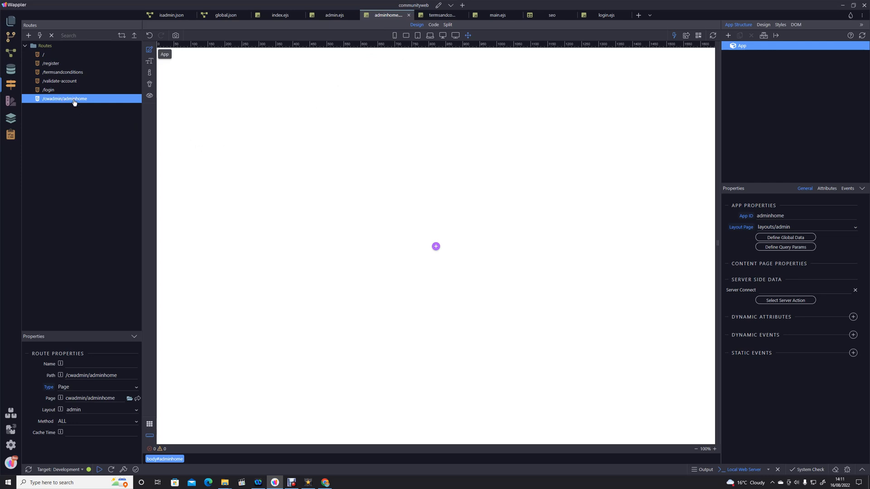
left_click(97, 375)
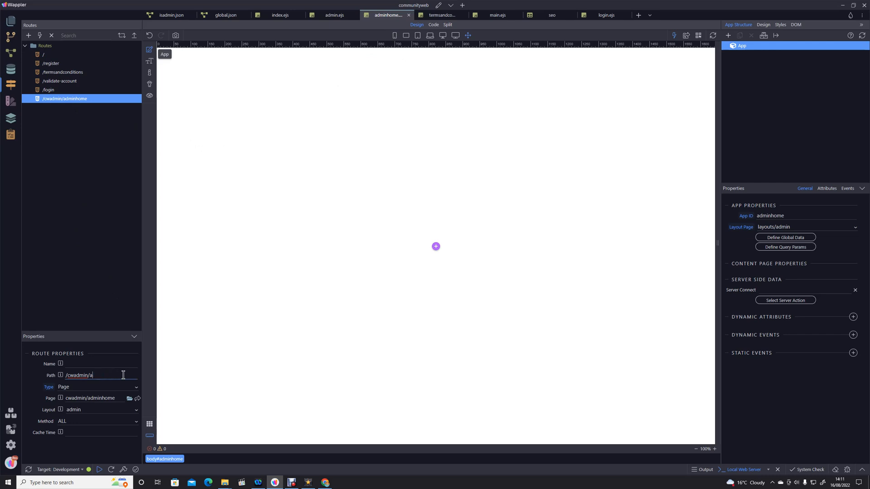
key("Backspace")
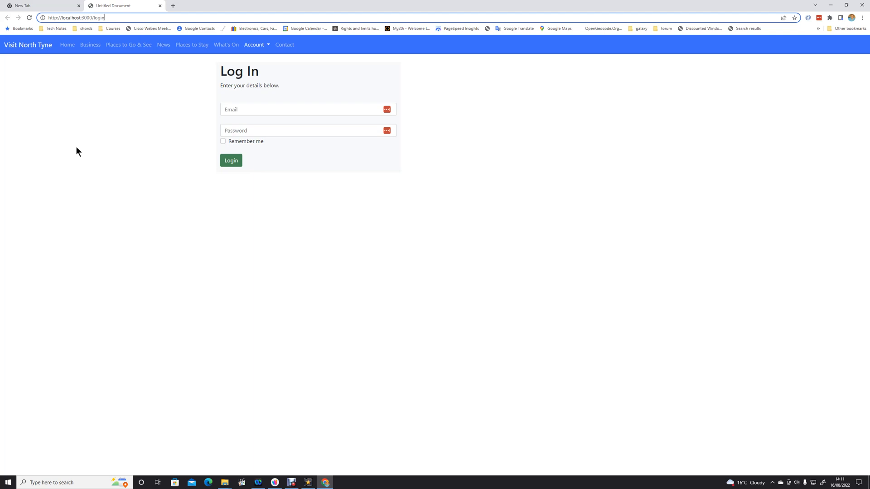
Step: Log in at localhost:3000/login with the brian@ account and dismiss the LastPass prompt
left_click(303, 110)
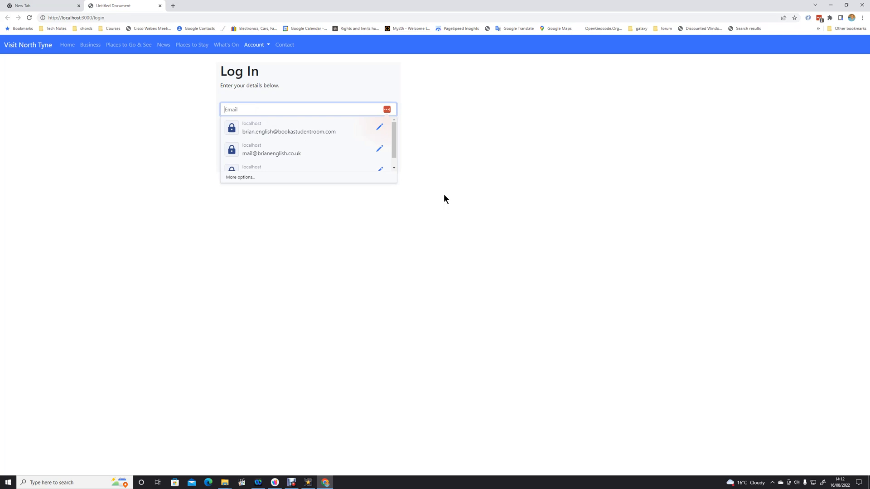
mouse_move(473, 133)
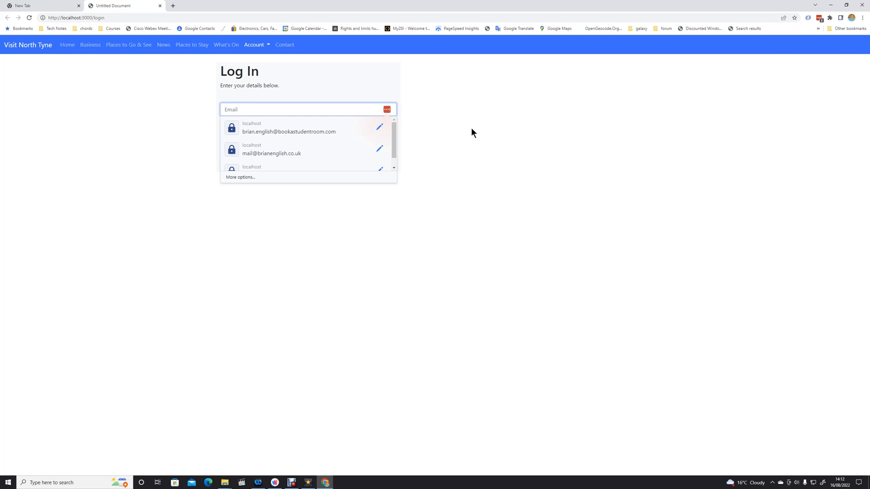
mouse_move(275, 109)
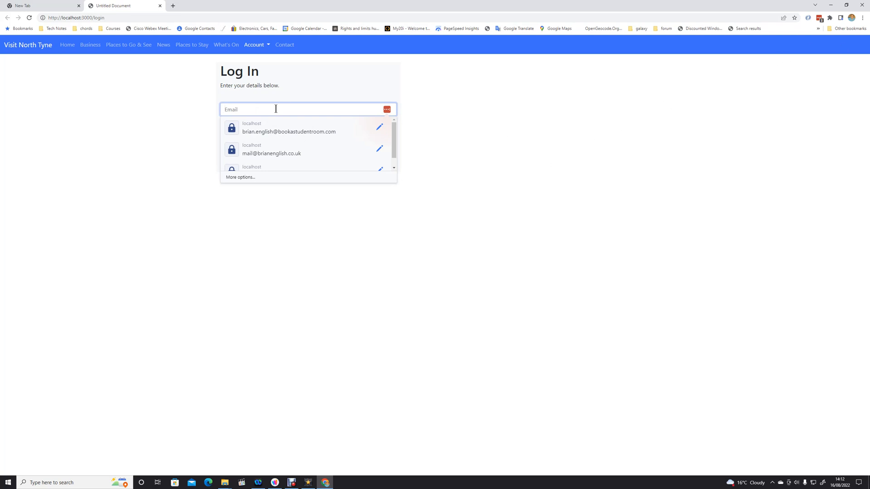
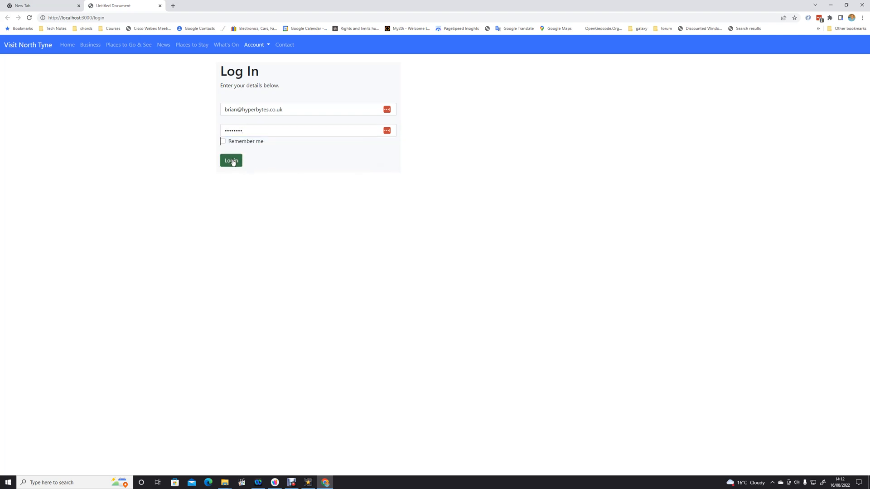
left_click(231, 161)
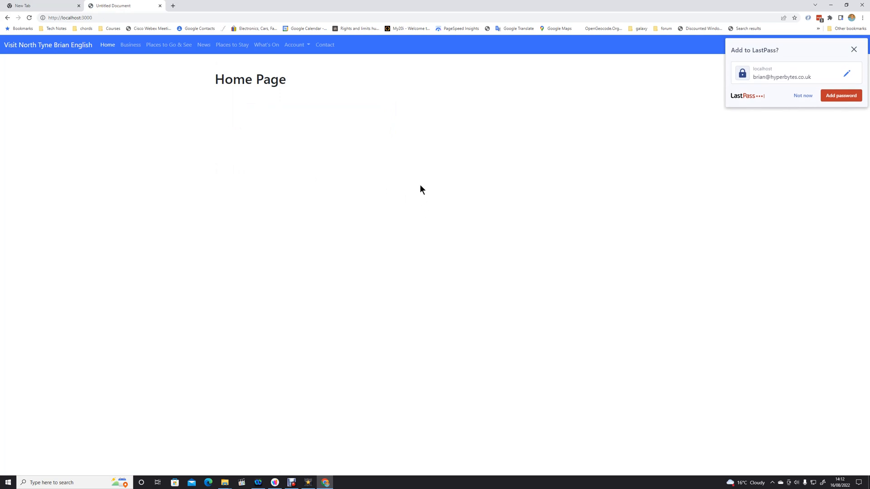
left_click(853, 49)
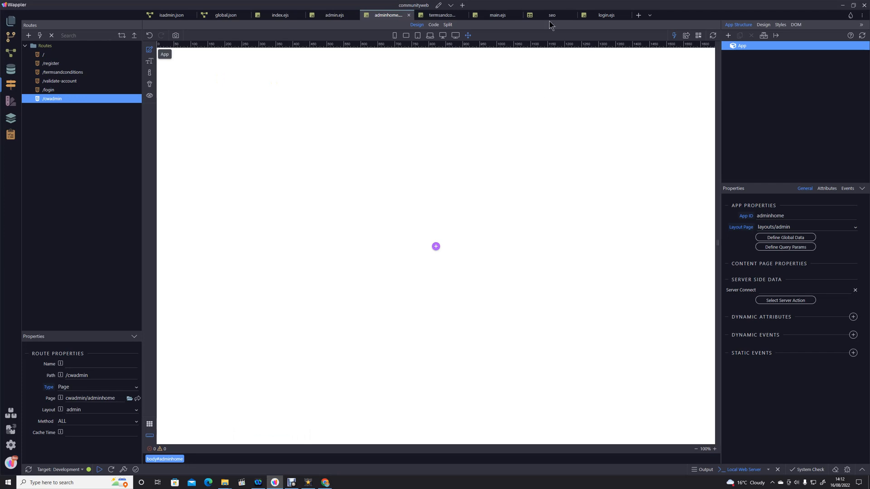
mouse_move(686, 36)
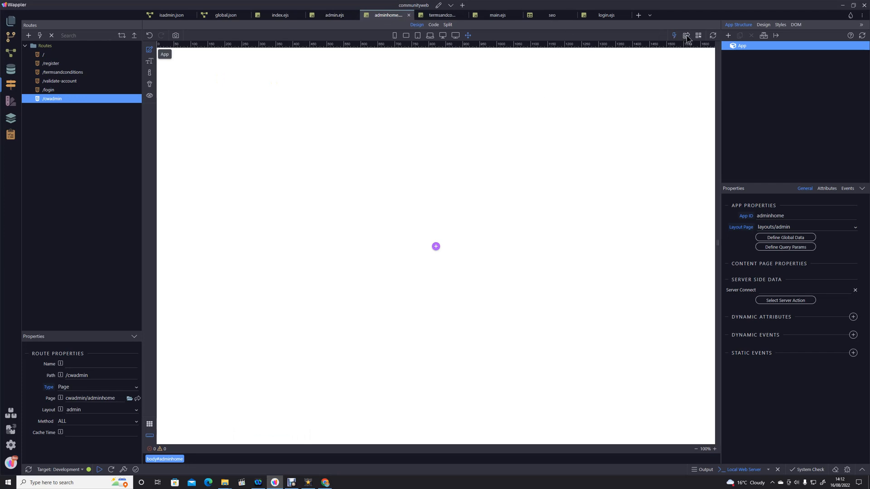